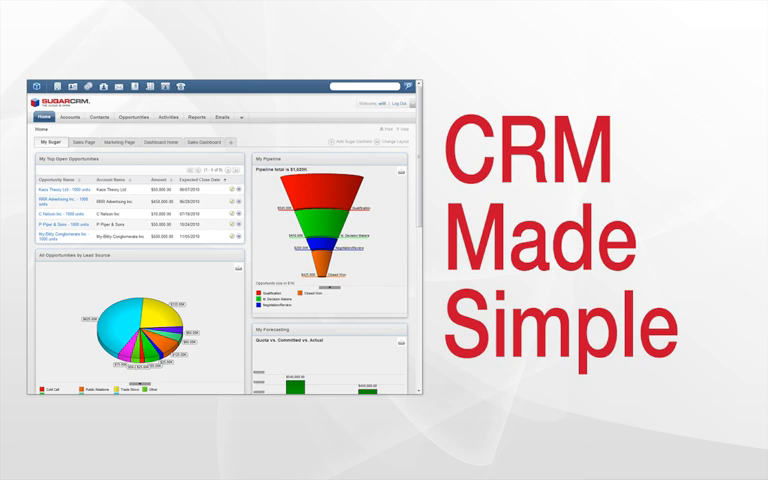
- Show the Contacts tab menu with its actions and last viewed contacts
click(88, 66)
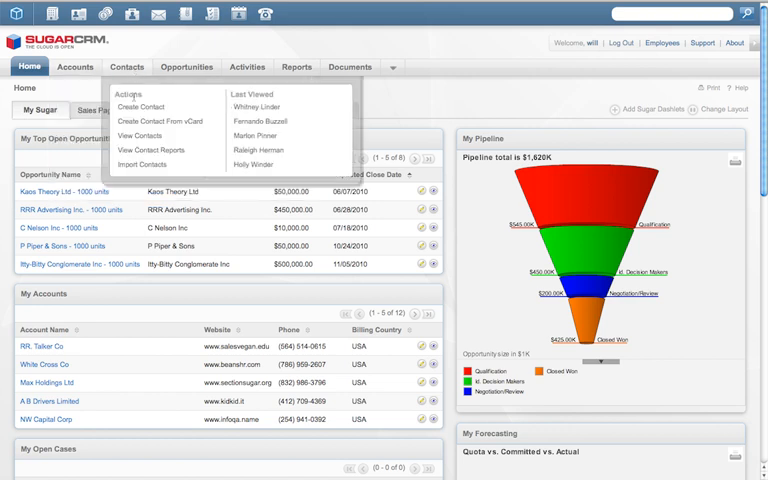
- Open the Create Account quick form from the shortcut bar
click(190, 67)
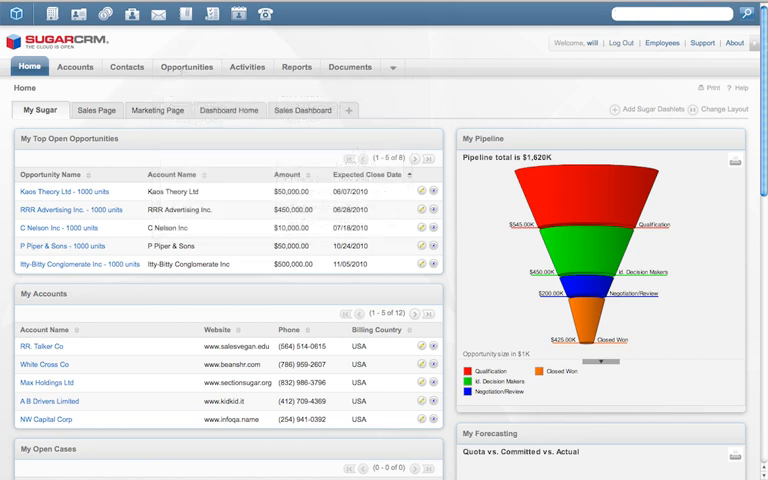
text(CA)
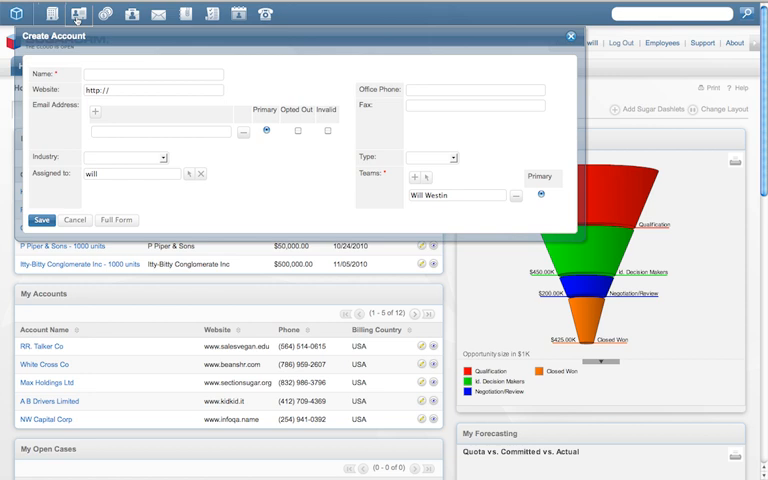
- Open the Create Contact quick form and cancel it, returning to the dashboard
click(79, 15)
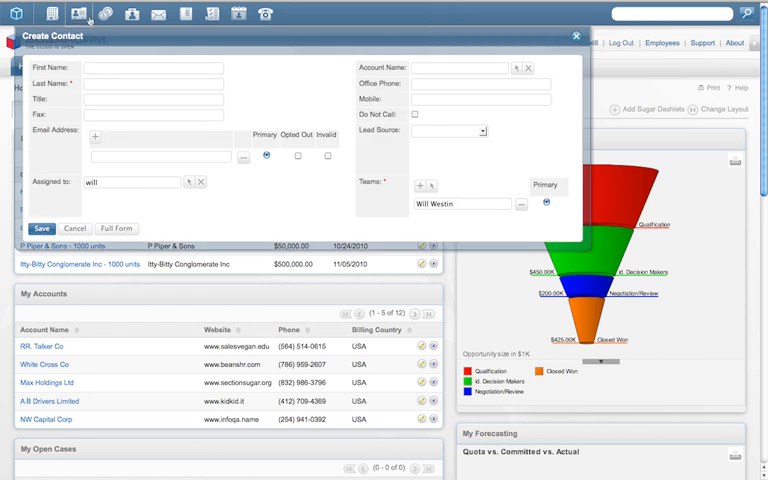
click(96, 14)
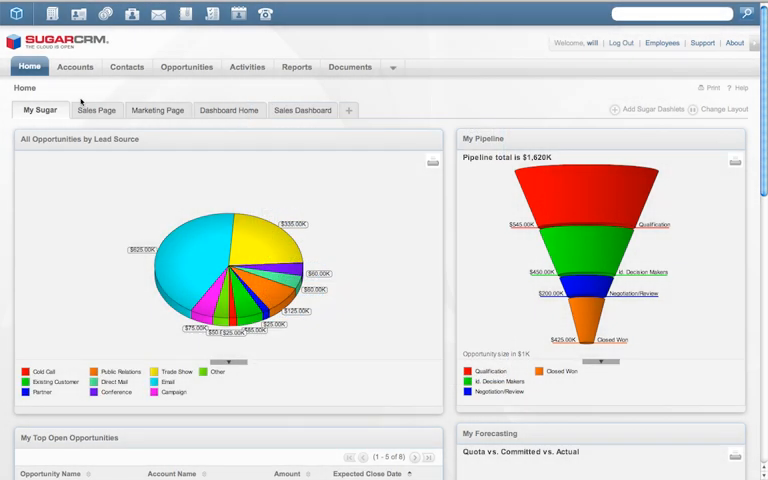
- Browse report chart dashlets, then open Administration > Studio
click(94, 110)
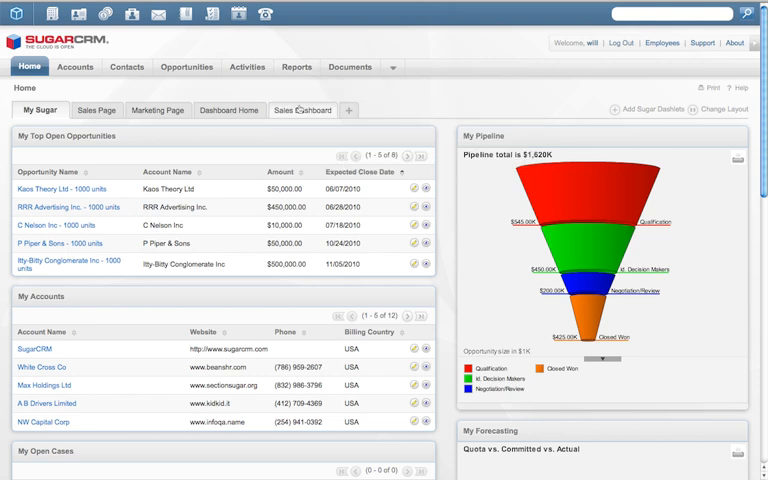
click(296, 66)
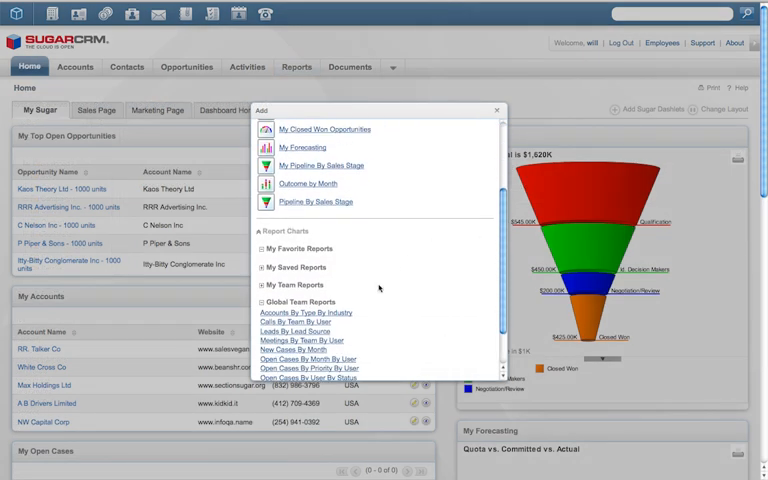
click(305, 313)
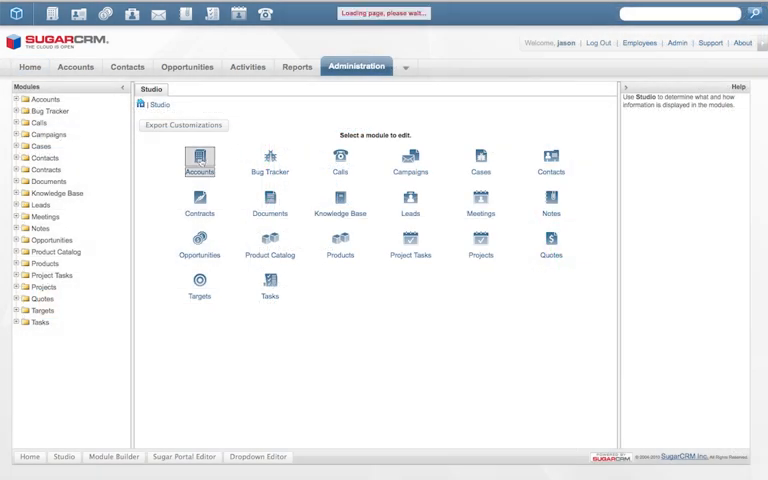
- Create workflow 'Send Alert' on Accounts, executing after time elapses
click(199, 158)
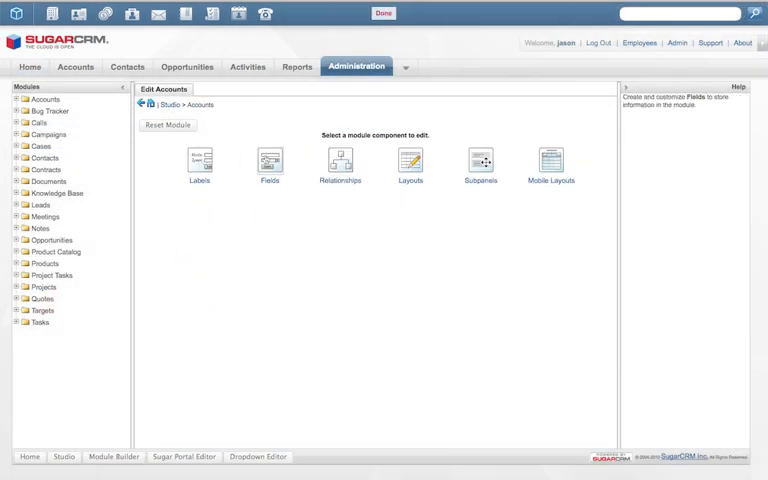
click(269, 160)
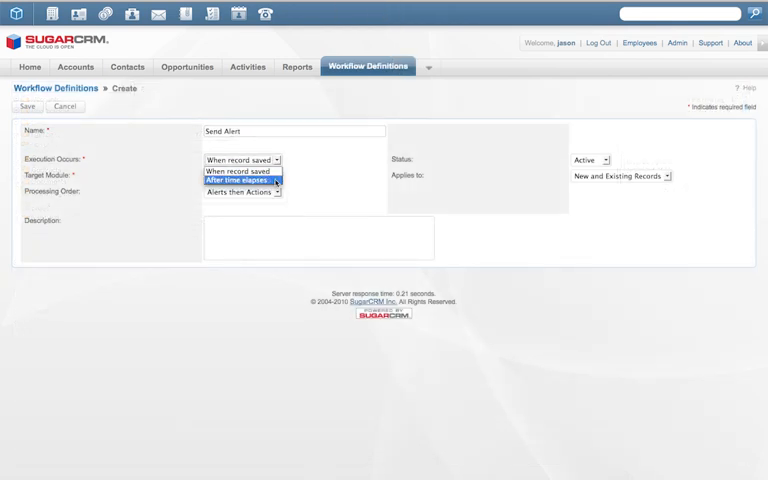
click(238, 179)
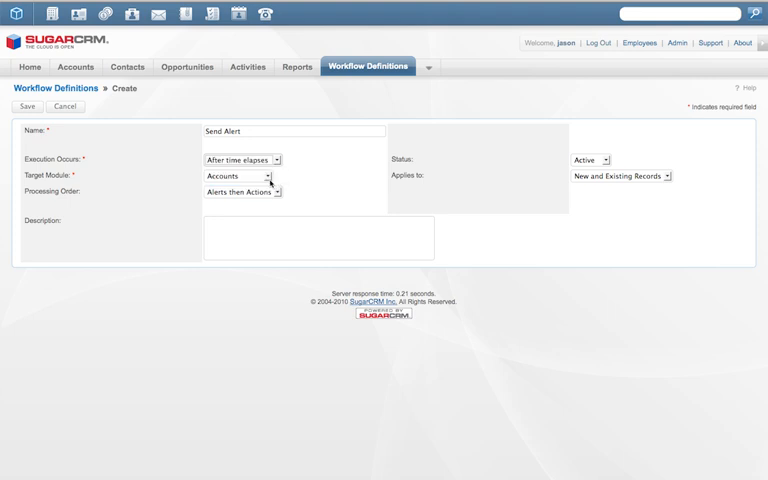